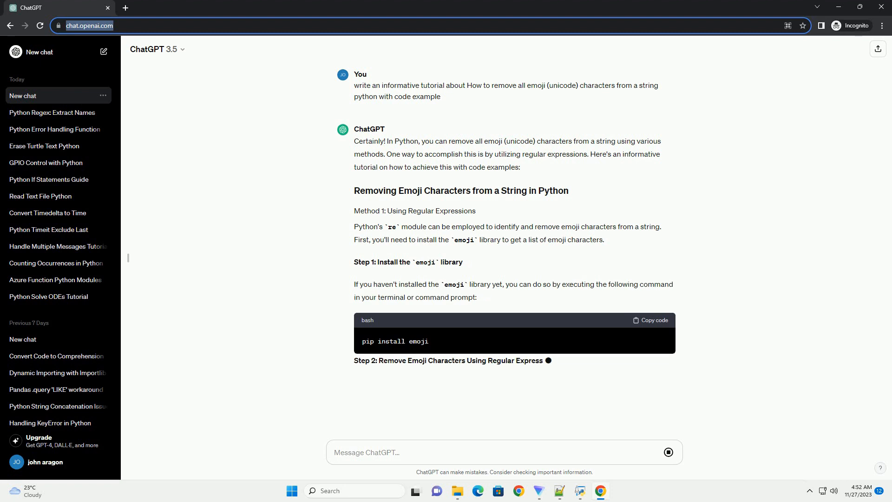
pyautogui.scroll(-3)
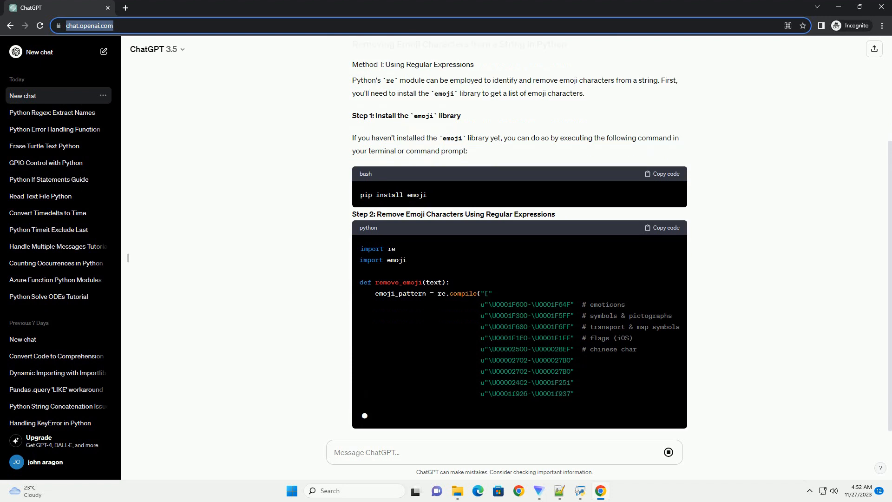
pyautogui.scroll(-3)
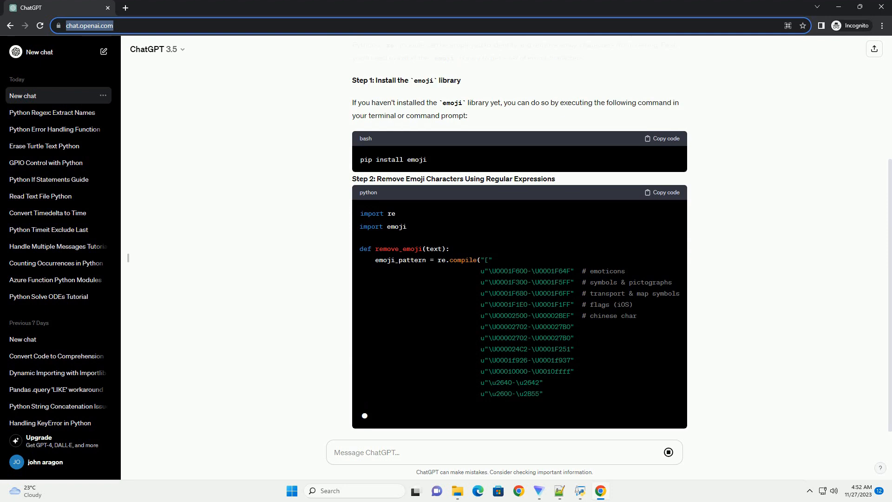
pyautogui.scroll(-3)
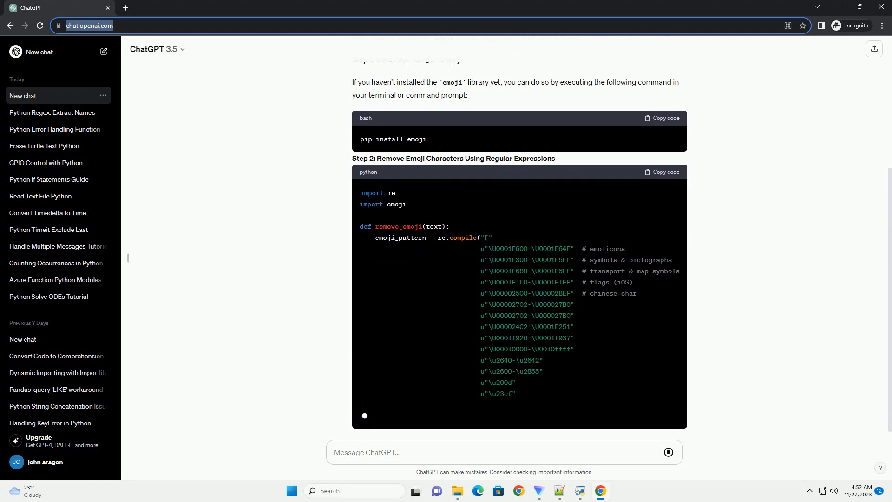